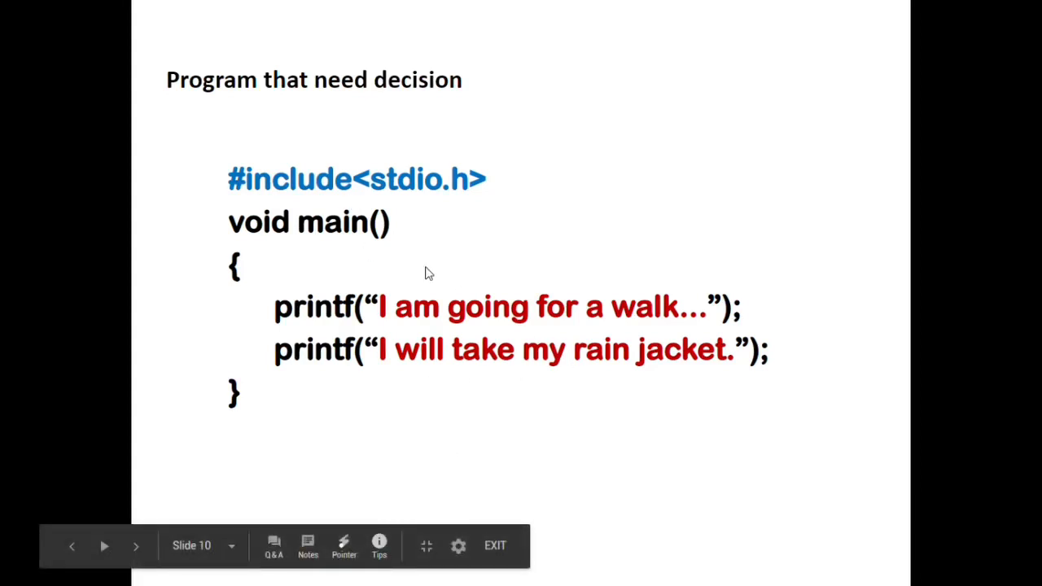
pyautogui.moveTo(469, 241)
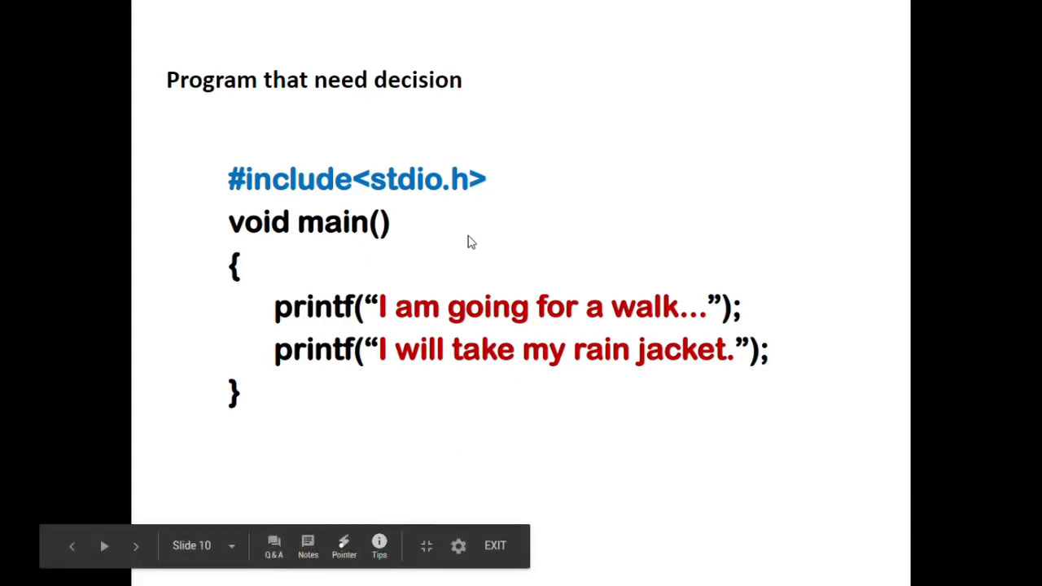